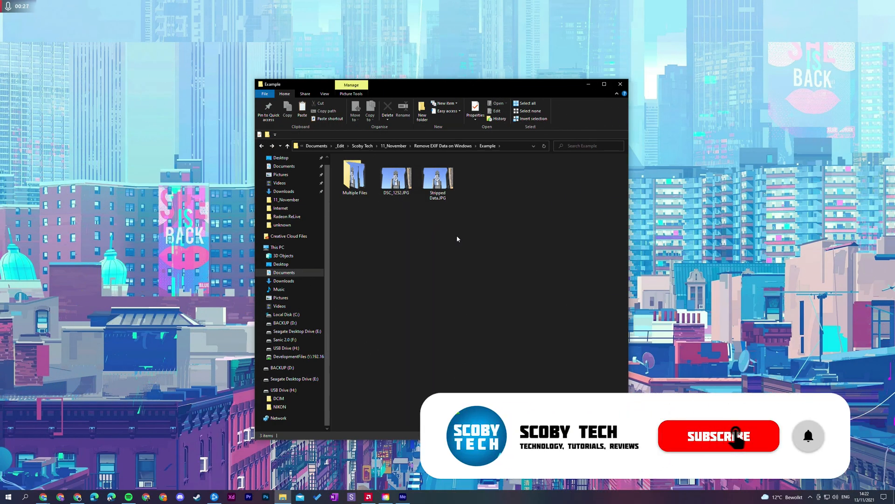
Select Stripped Data.JPG in the Example folder and bring up its Properties window
left_click(808, 437)
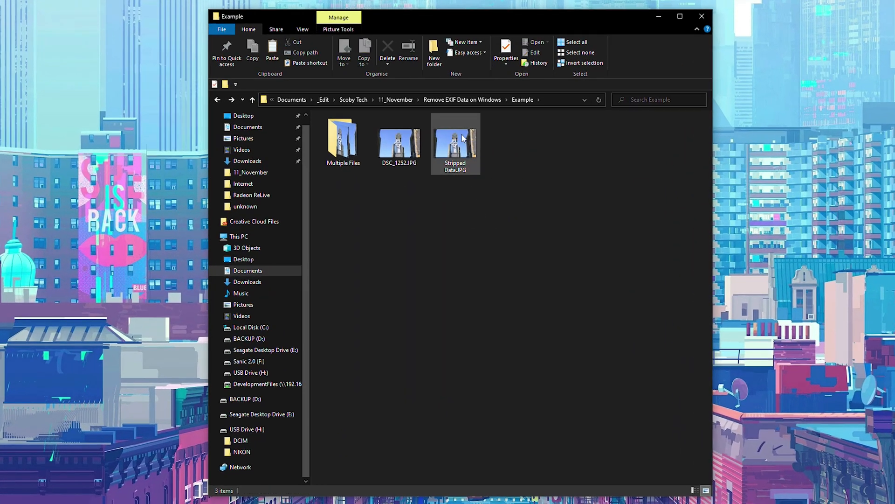
left_click(456, 140)
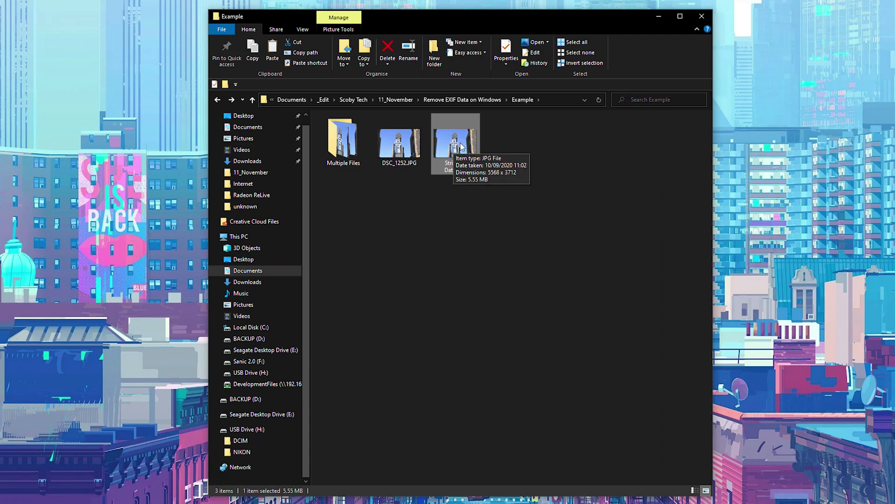
left_click(505, 51)
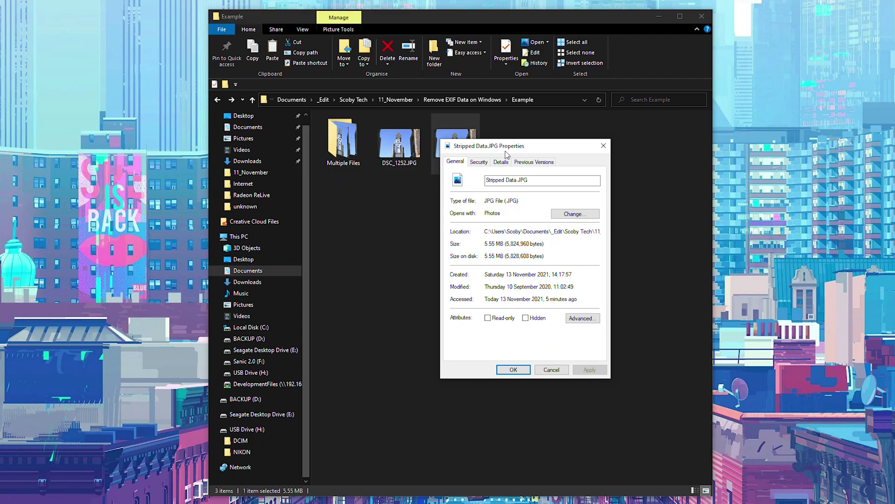
View the Details metadata showing NIKON CORPORATION, NIKON Z 50 and exposure settings
left_click(500, 161)
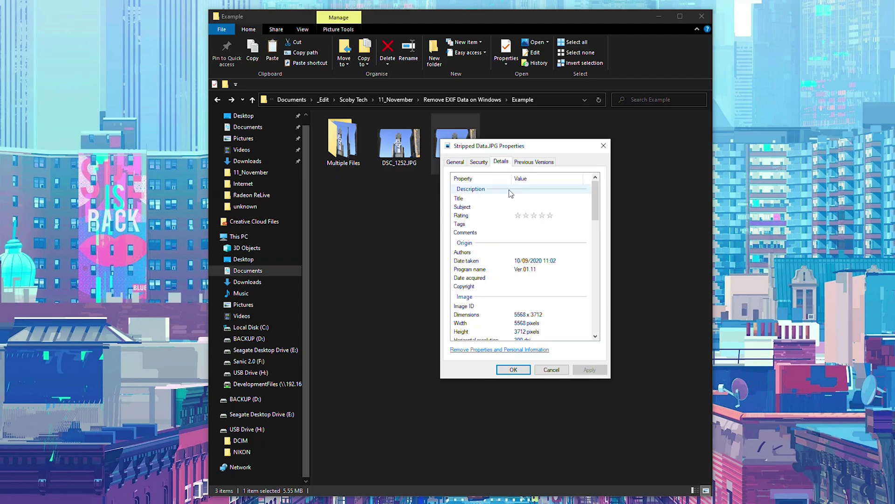
scroll("down", 3)
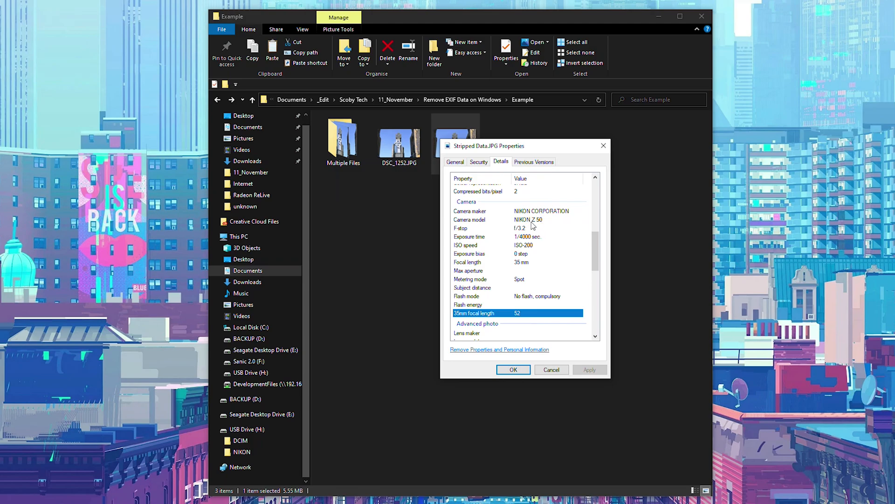
mouse_move(482, 269)
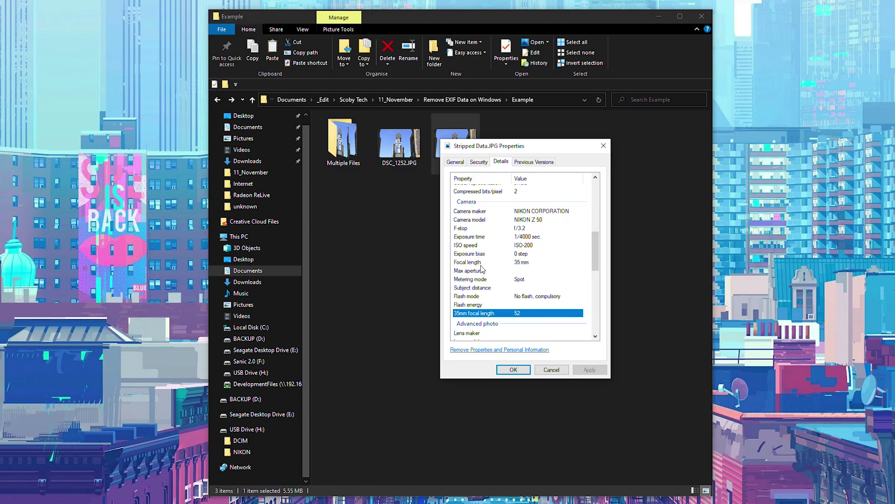
mouse_move(496, 246)
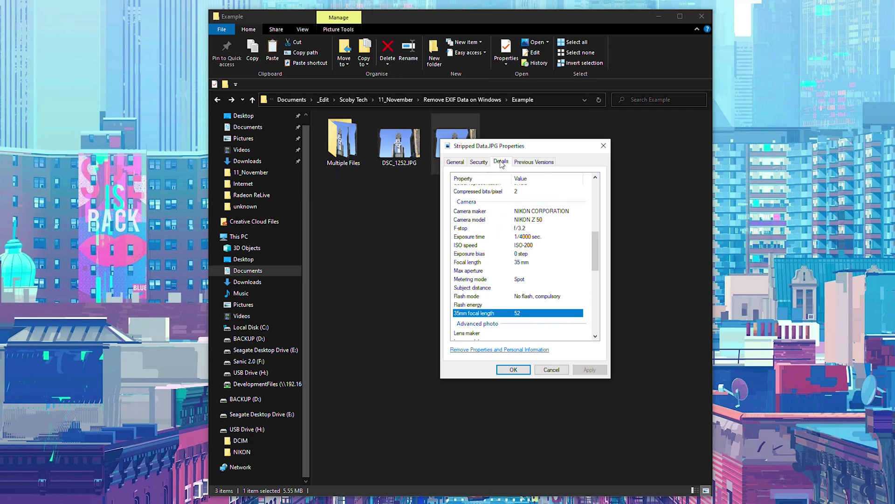
mouse_move(482, 352)
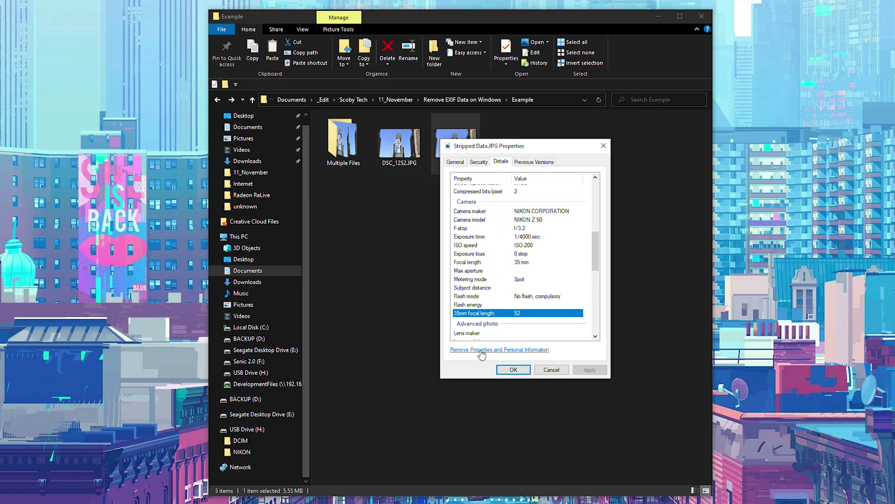
mouse_move(484, 351)
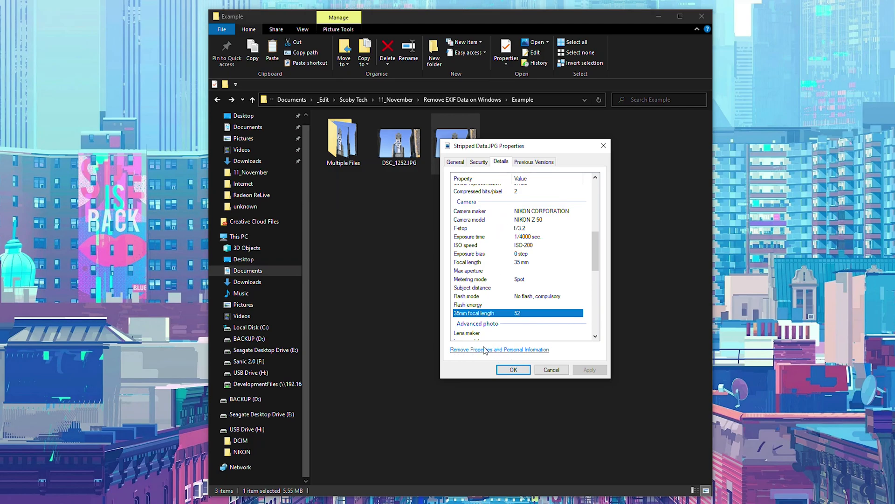
mouse_move(500, 258)
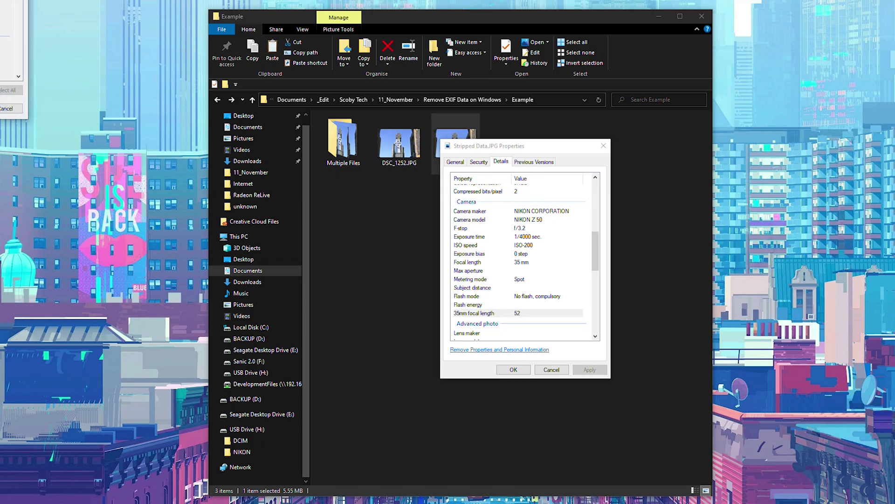
Via Remove Properties and Personal Information, create a copy with all possible properties removed
left_click(499, 349)
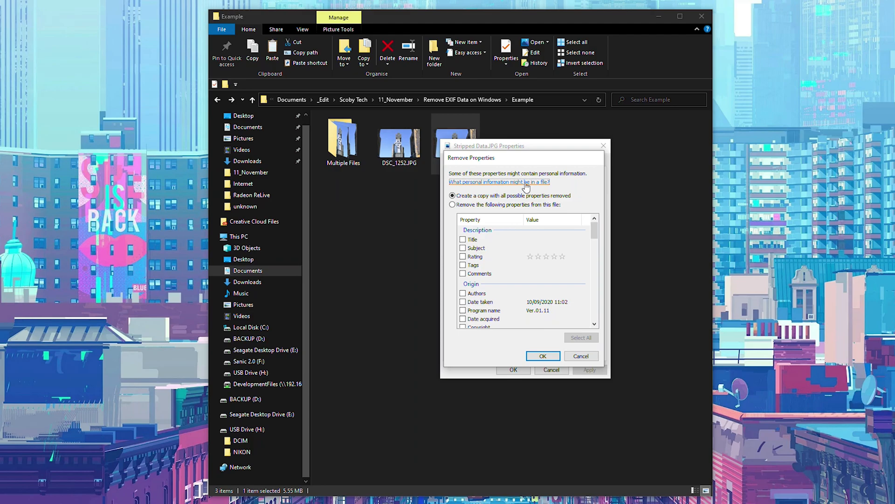
mouse_move(497, 178)
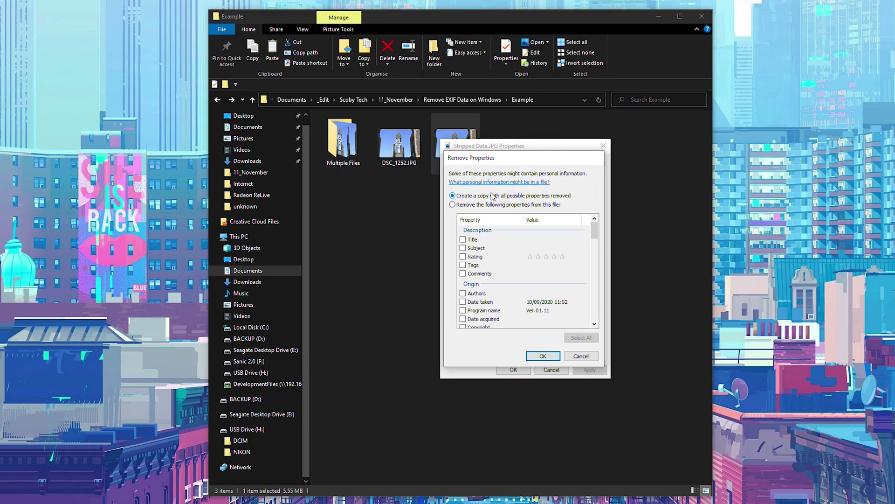
mouse_move(558, 197)
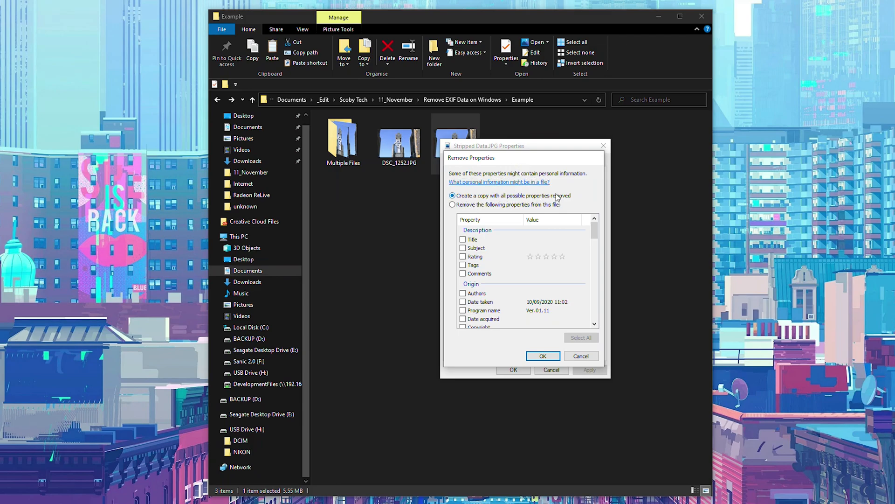
mouse_move(520, 200)
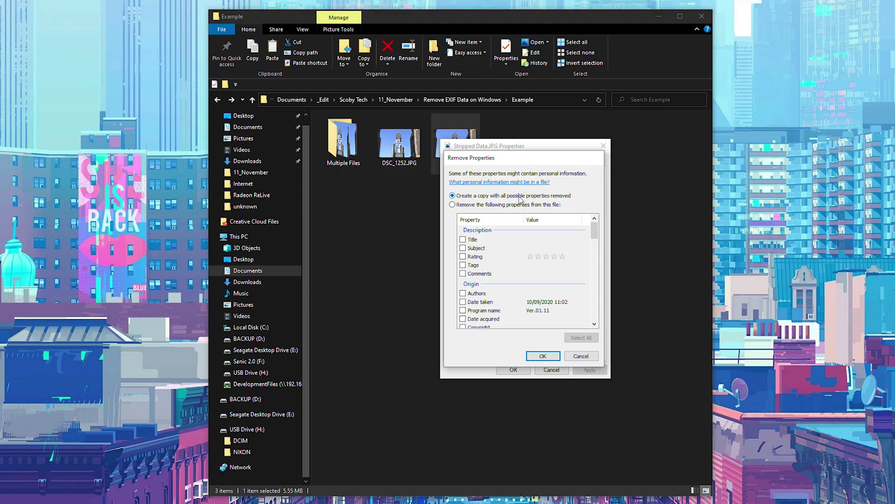
left_click(452, 204)
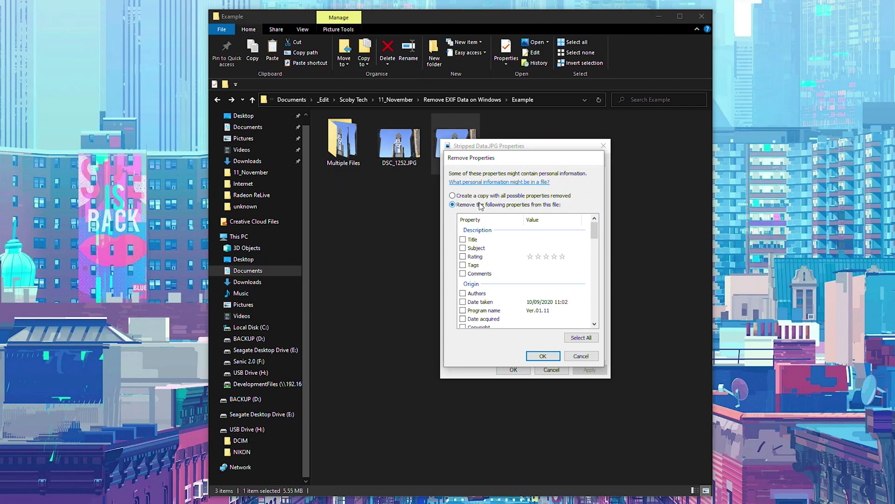
scroll("down", 3)
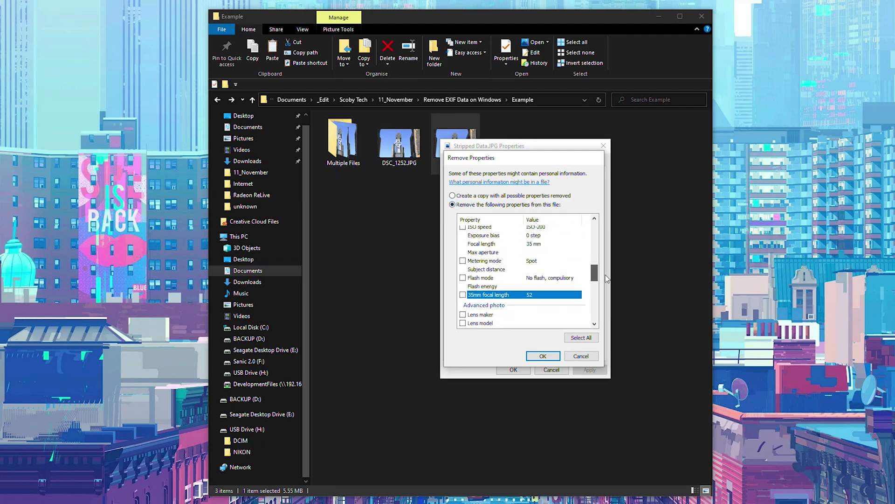
scroll("down", 3)
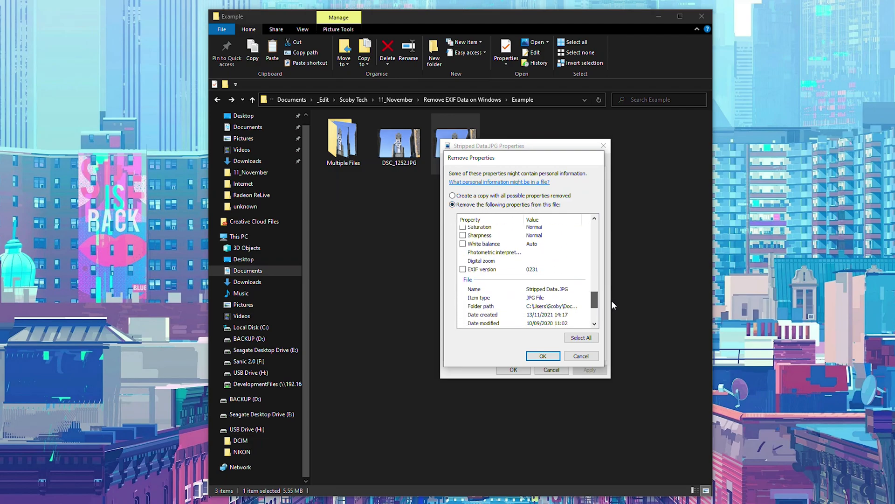
scroll("up", 3)
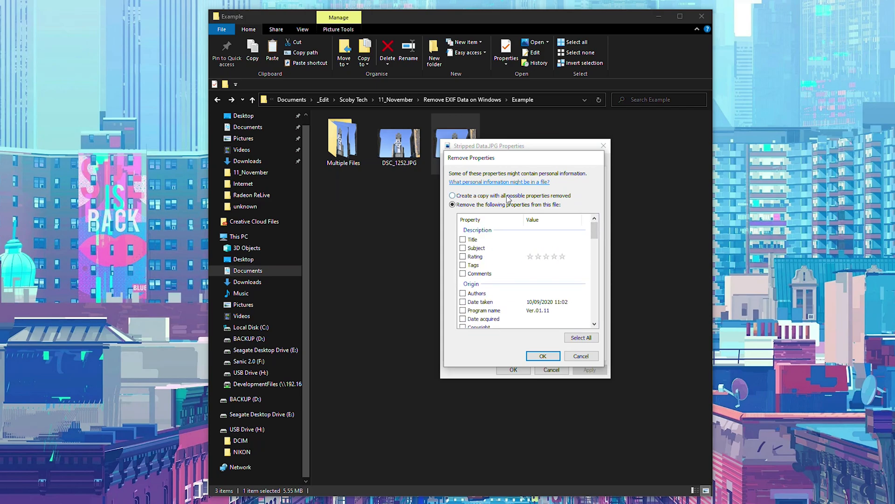
left_click(453, 195)
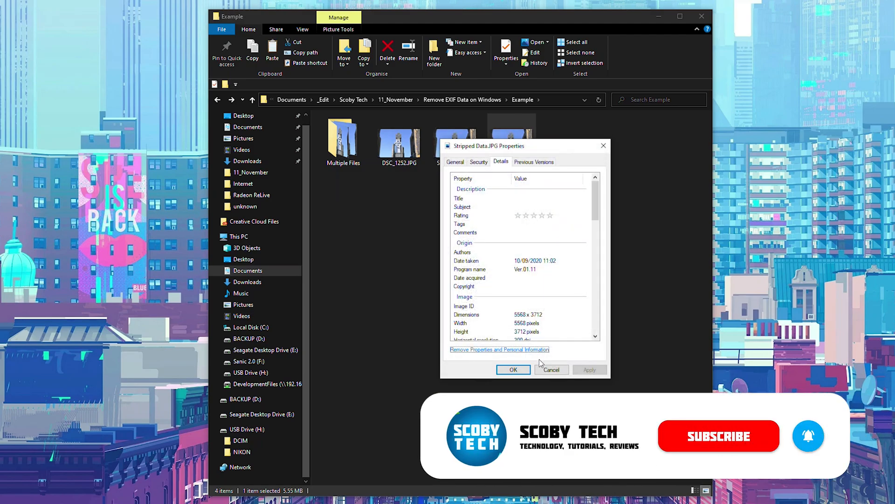
Inspect Stripped Data - Copy.JPG's Details, confirm camera and maker fields are blank, then close it
left_click(512, 370)
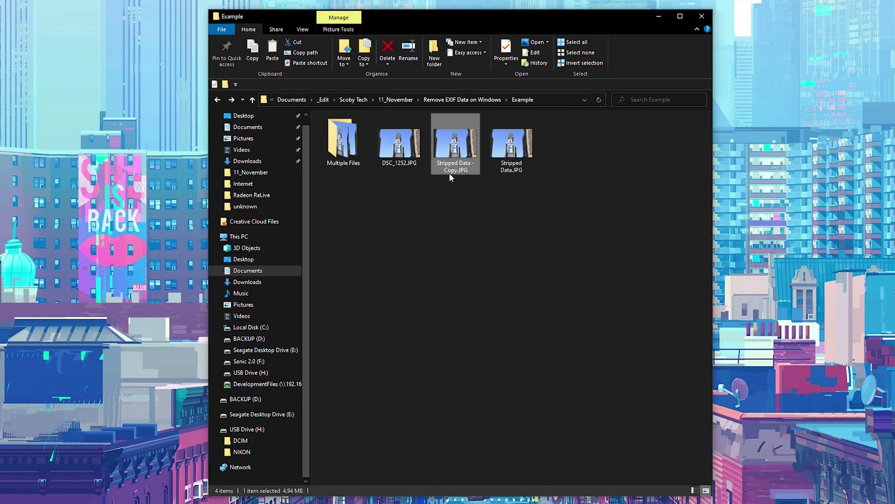
mouse_move(455, 145)
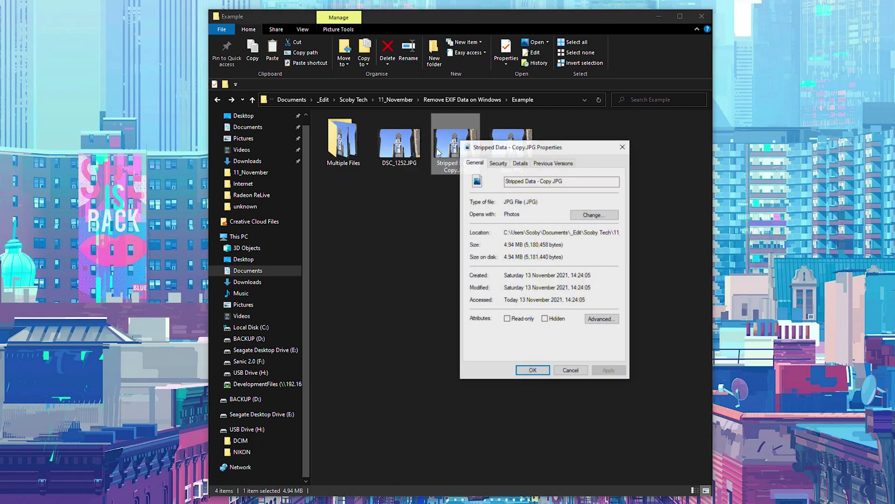
left_click(520, 163)
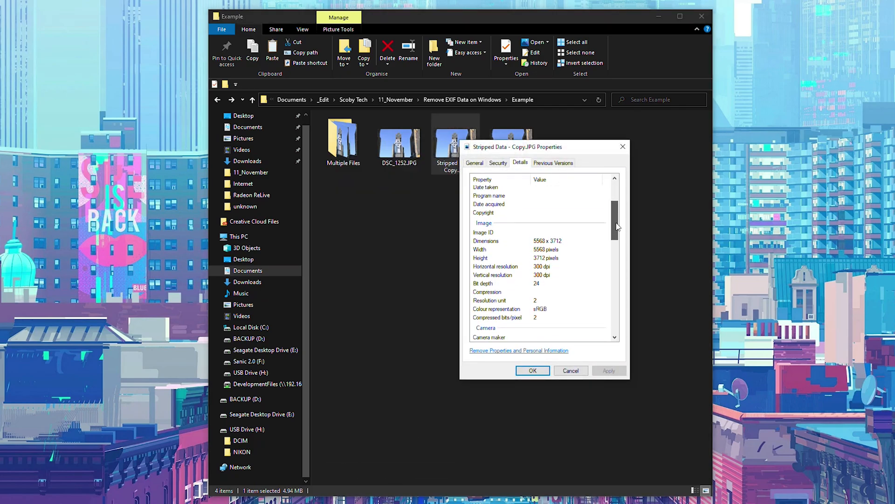
scroll("down", 3)
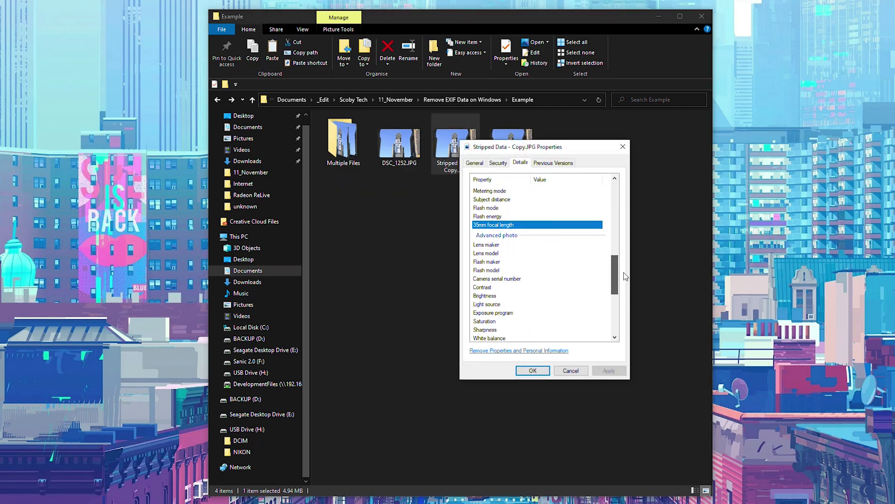
scroll("up", 3)
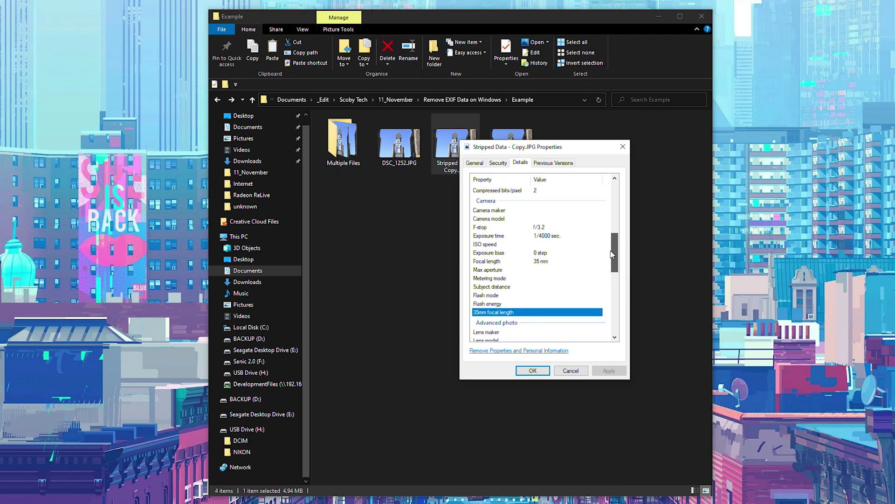
scroll("up", 3)
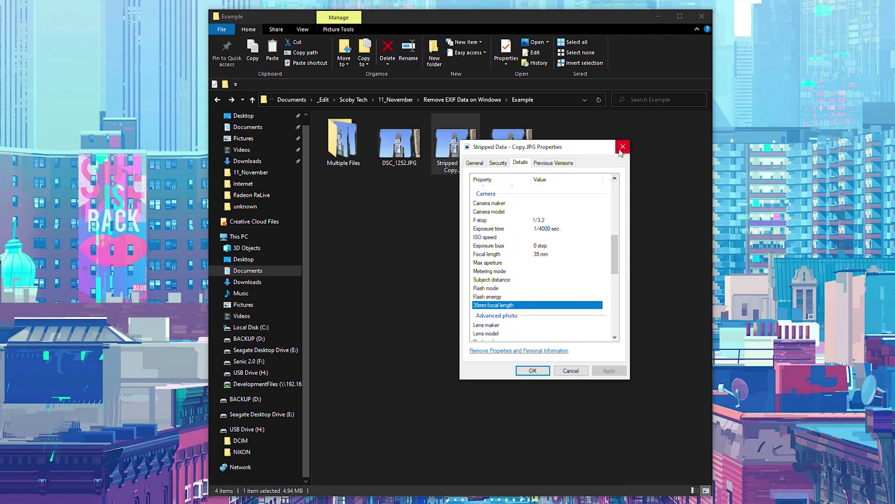
left_click(622, 147)
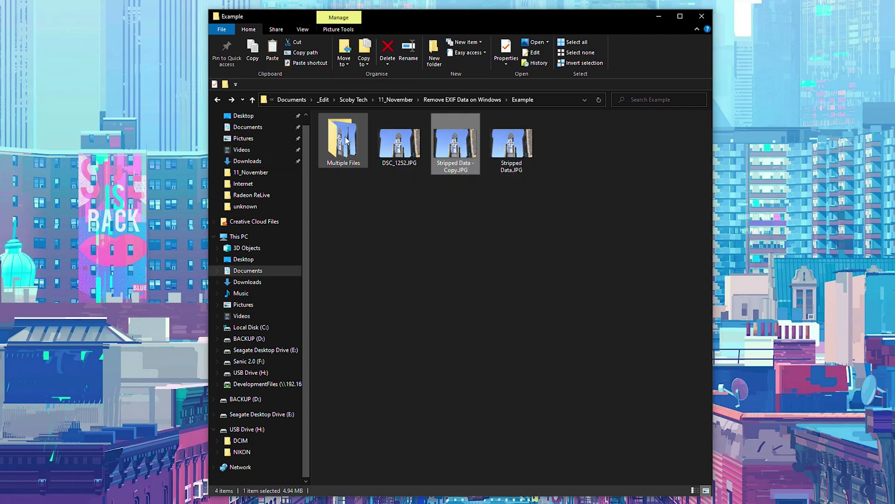
Create stripped copies of all three DSC_1252 photos in Multiple Files, leaving six items
double_click(343, 140)
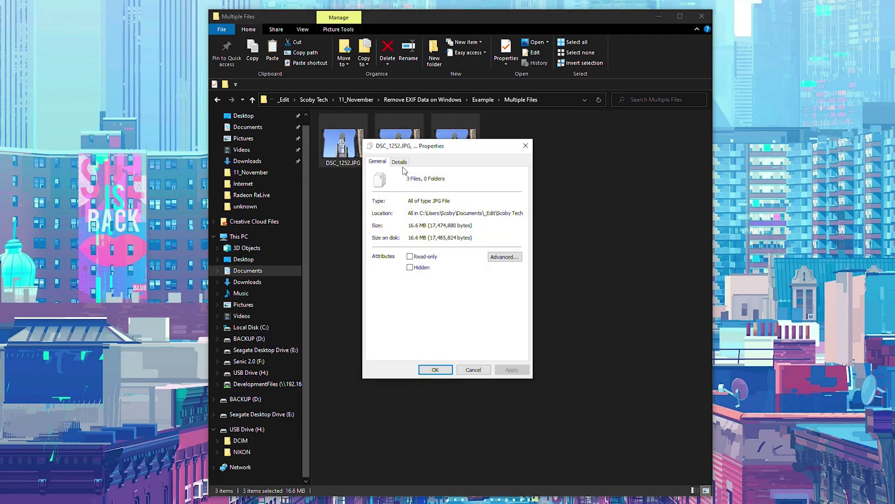
left_click(398, 162)
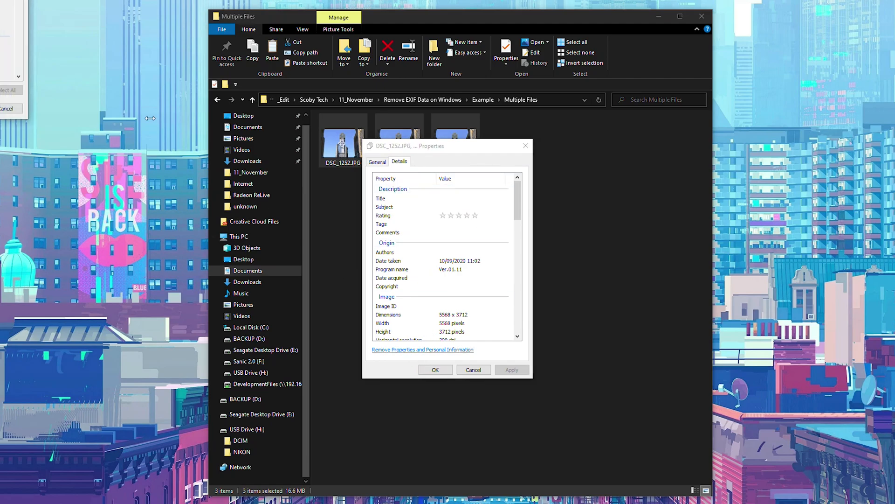
left_click(422, 348)
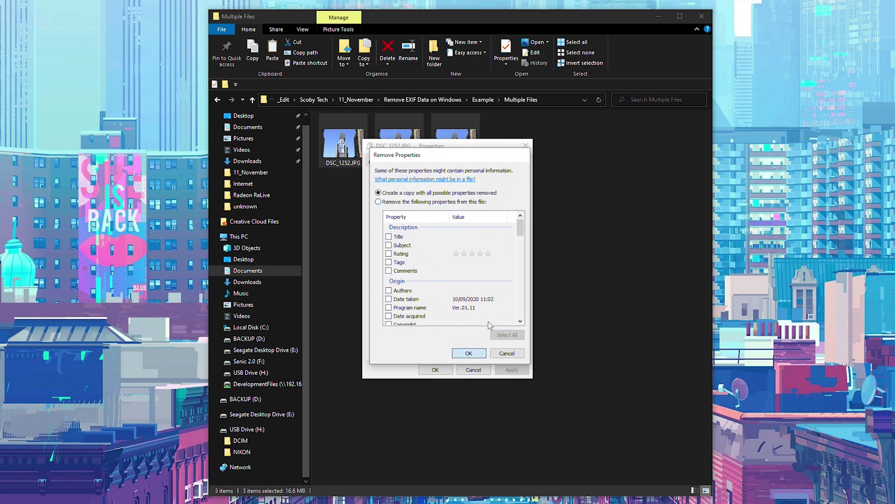
left_click(468, 353)
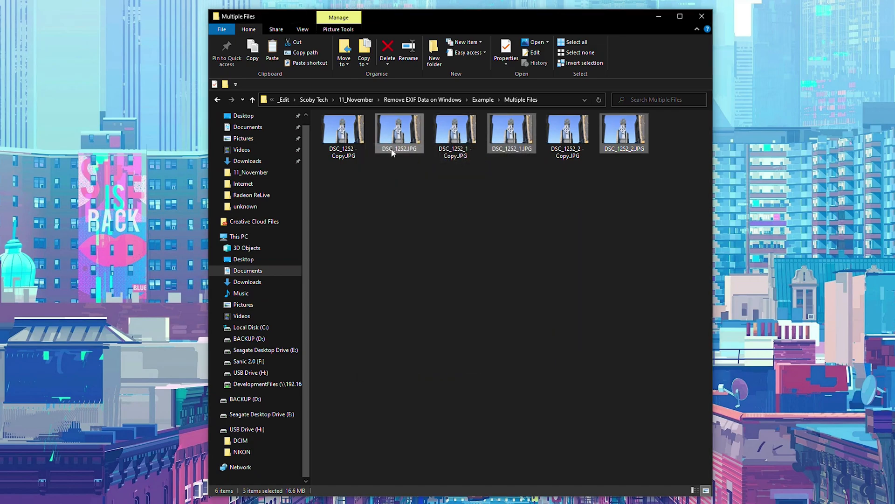
left_click(455, 132)
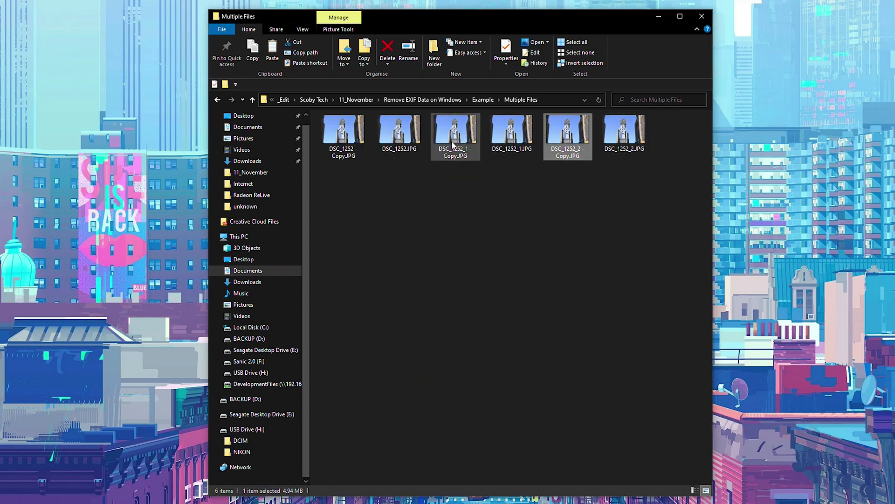